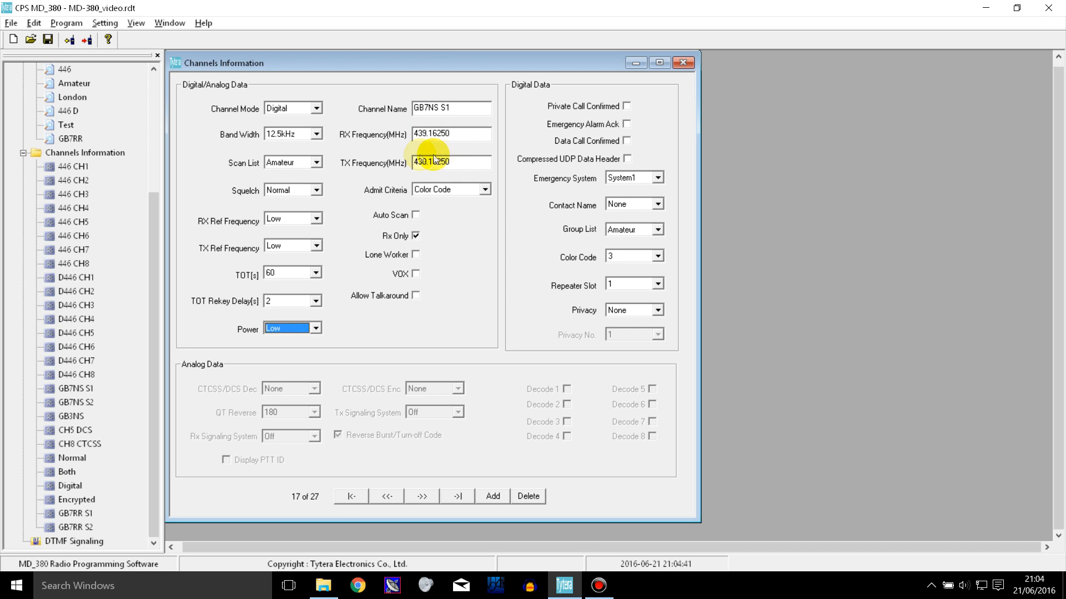
- Check the scan list choices for GB7NS S1 and leave it on Amateur
click(314, 162)
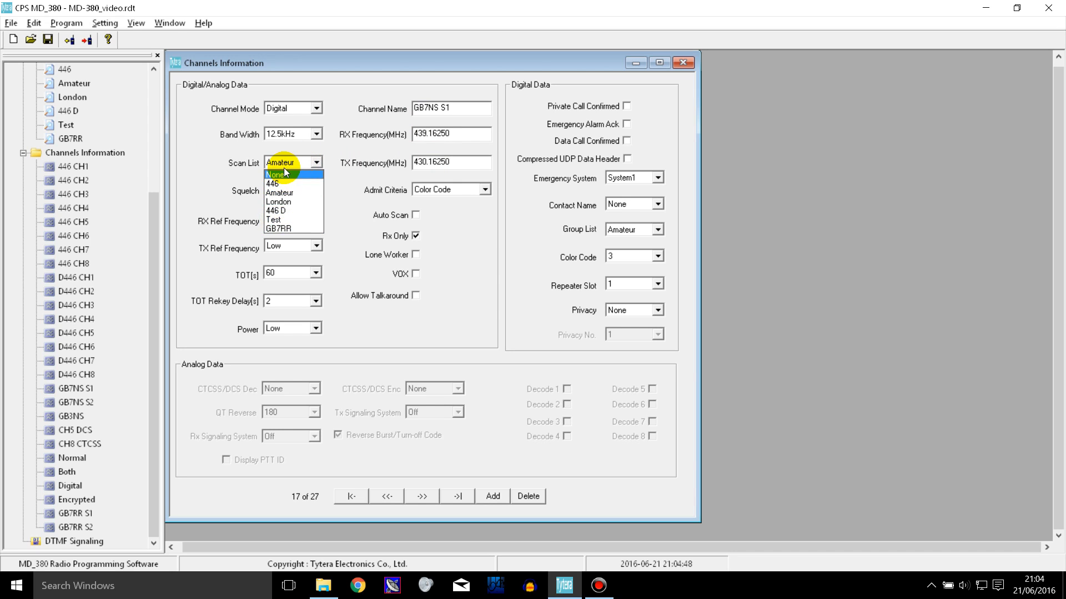
click(279, 162)
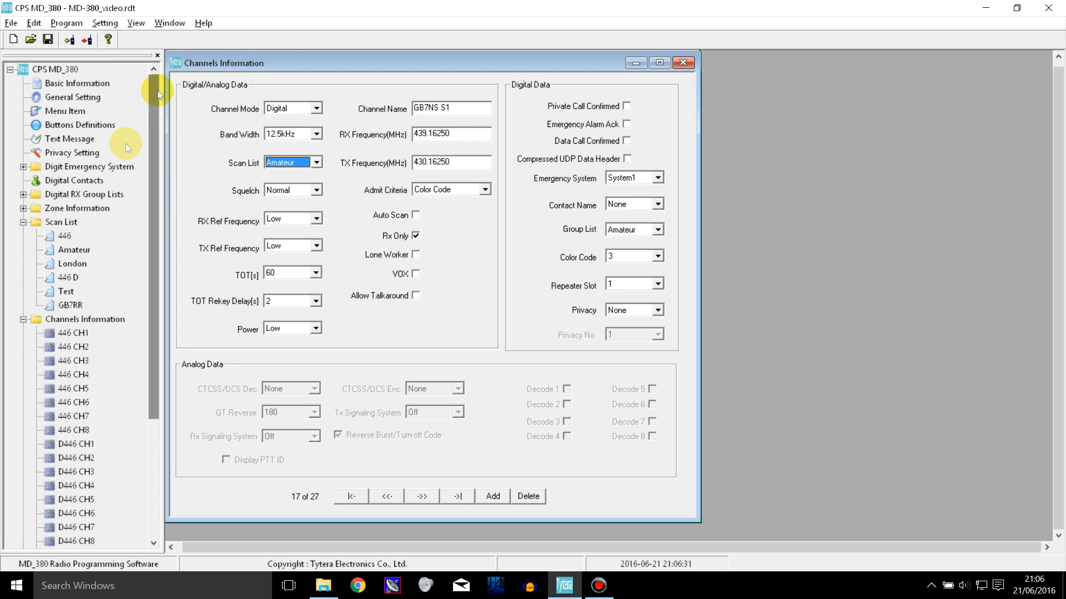
- Add a new scan list, ScanList1, from the Scan List folder in the tree
click(60, 222)
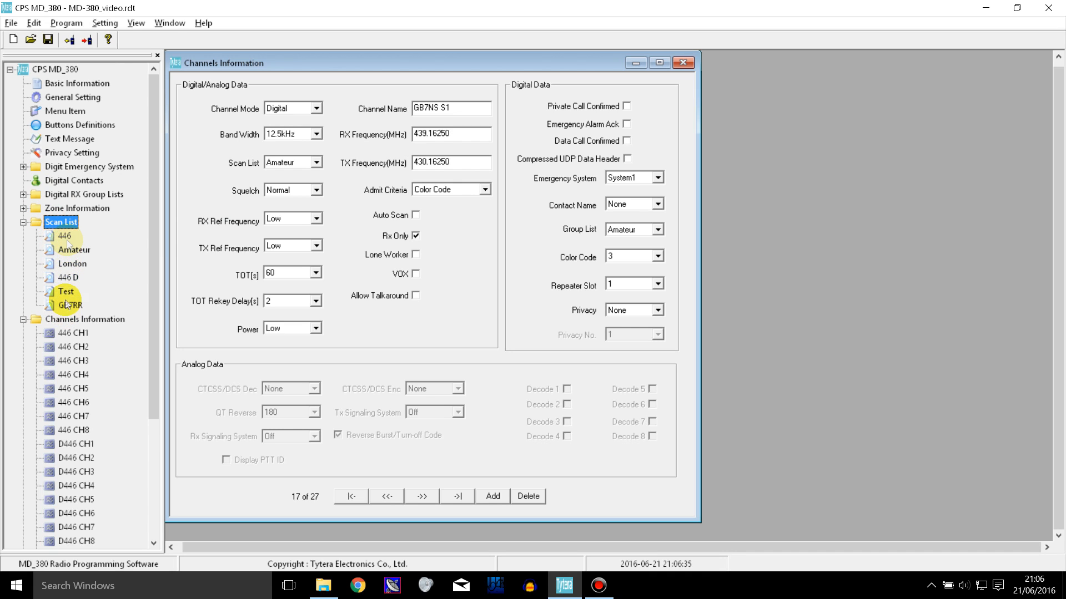
right_click(60, 222)
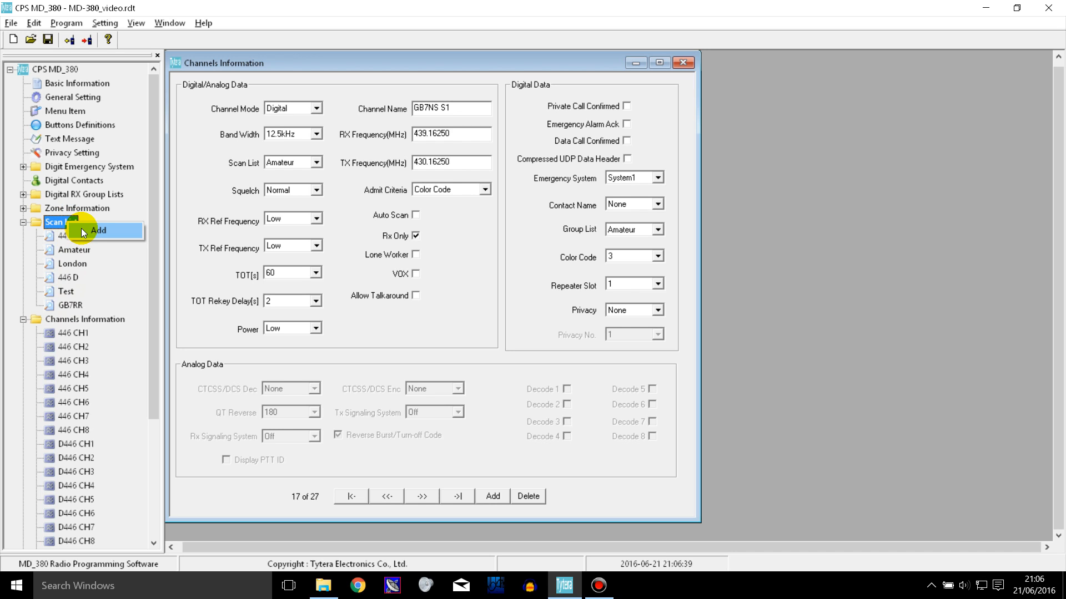
click(97, 231)
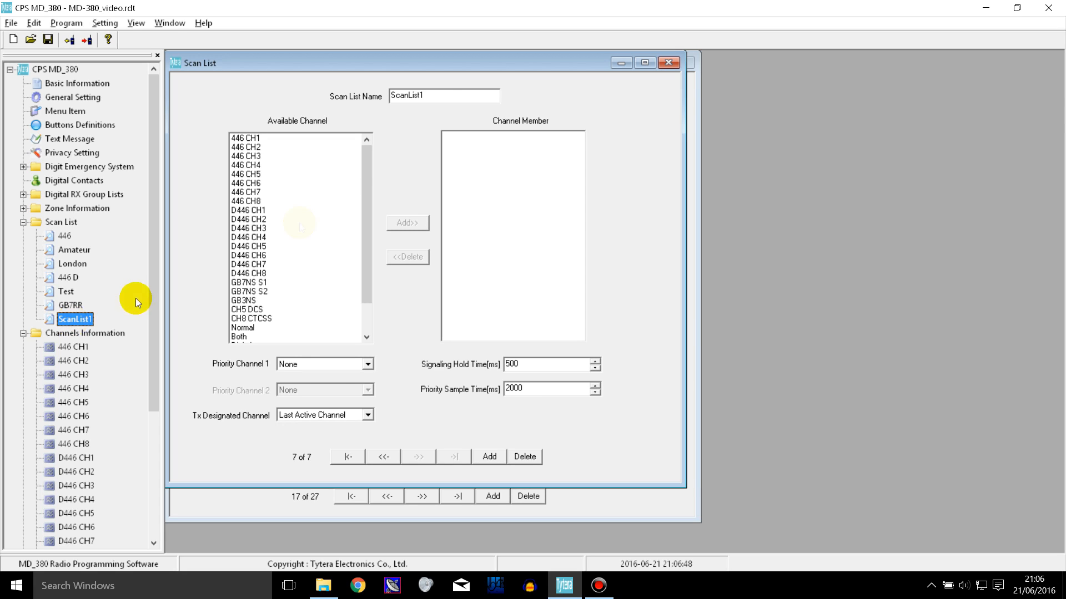
triple_click(444, 95)
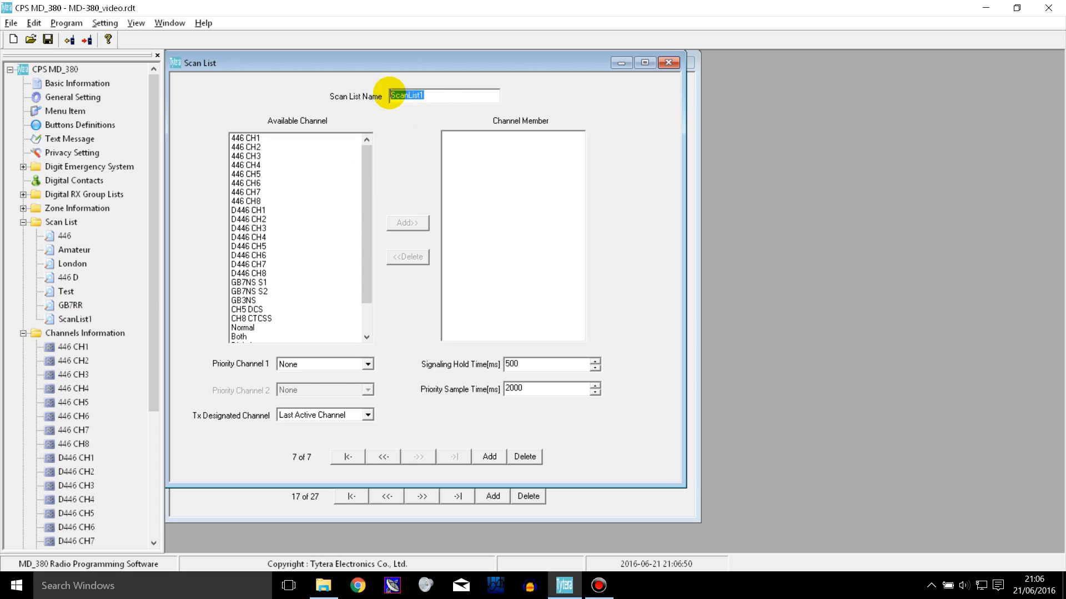
mouse_move(429, 120)
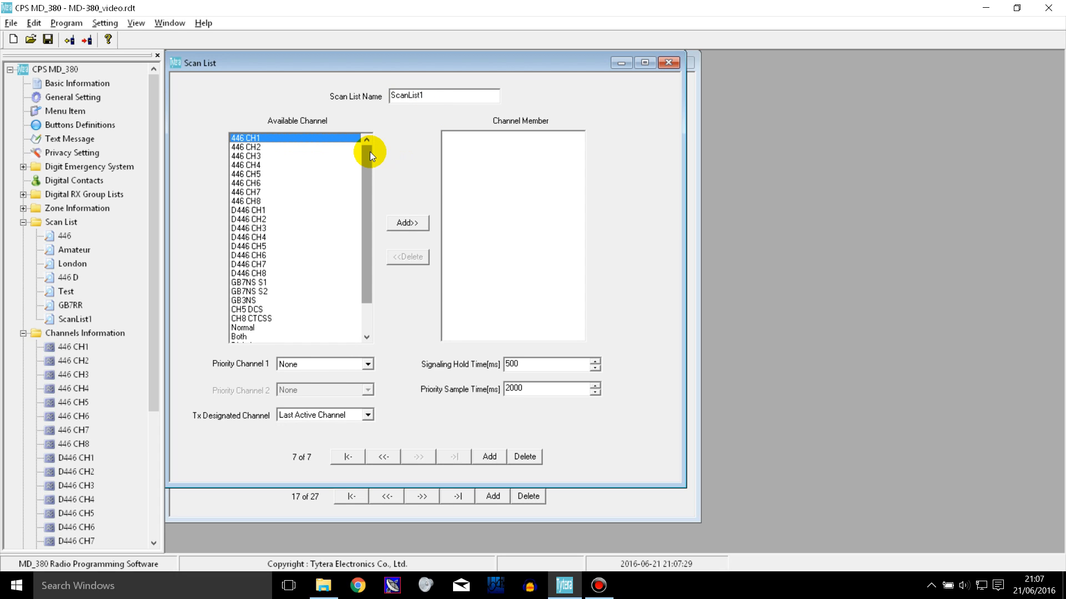
drag(369, 147, 365, 190)
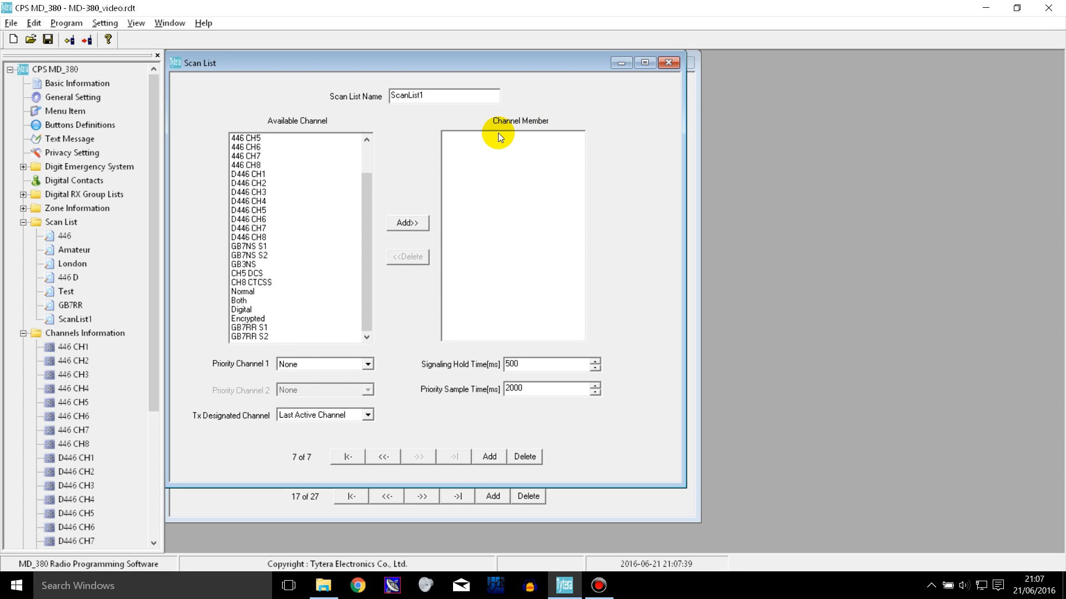
mouse_move(482, 157)
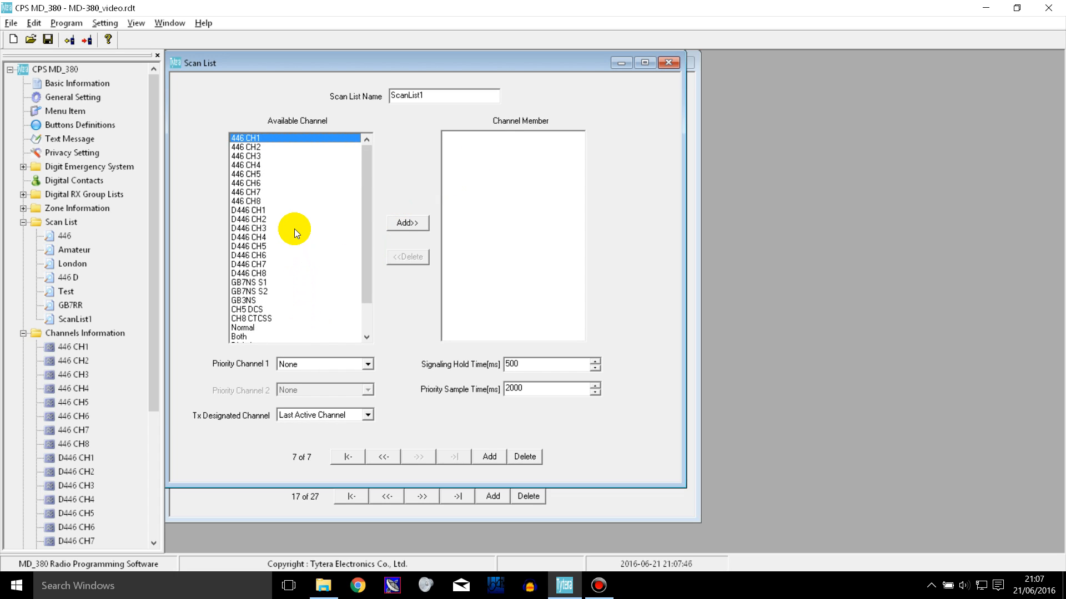
- Add GB7NS S1, GB7NS S2 and GB3NS from the available channels to ScanList1
click(272, 282)
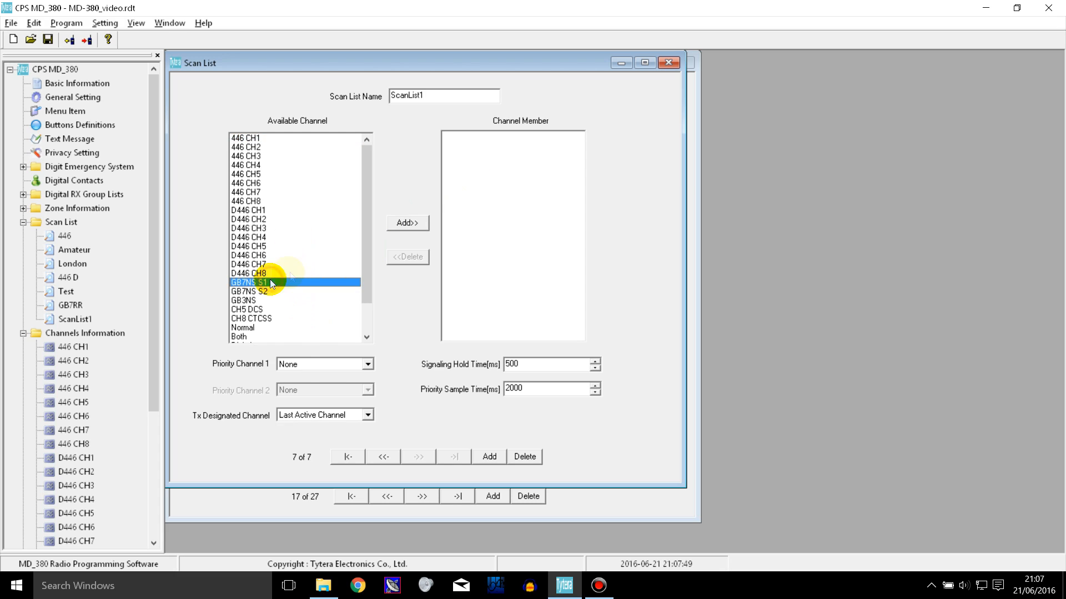
mouse_move(406, 224)
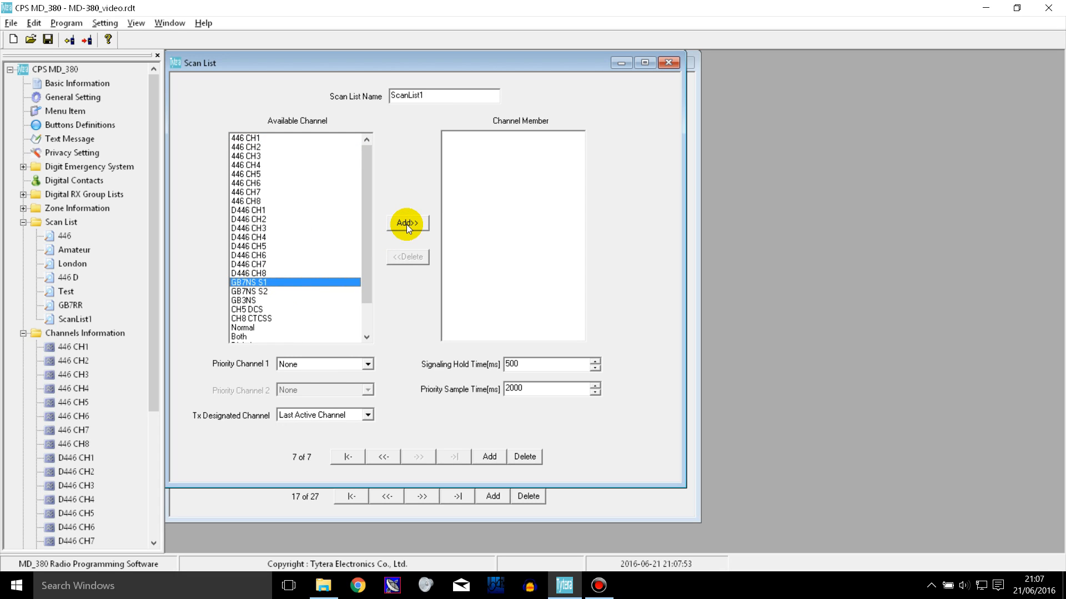
click(407, 223)
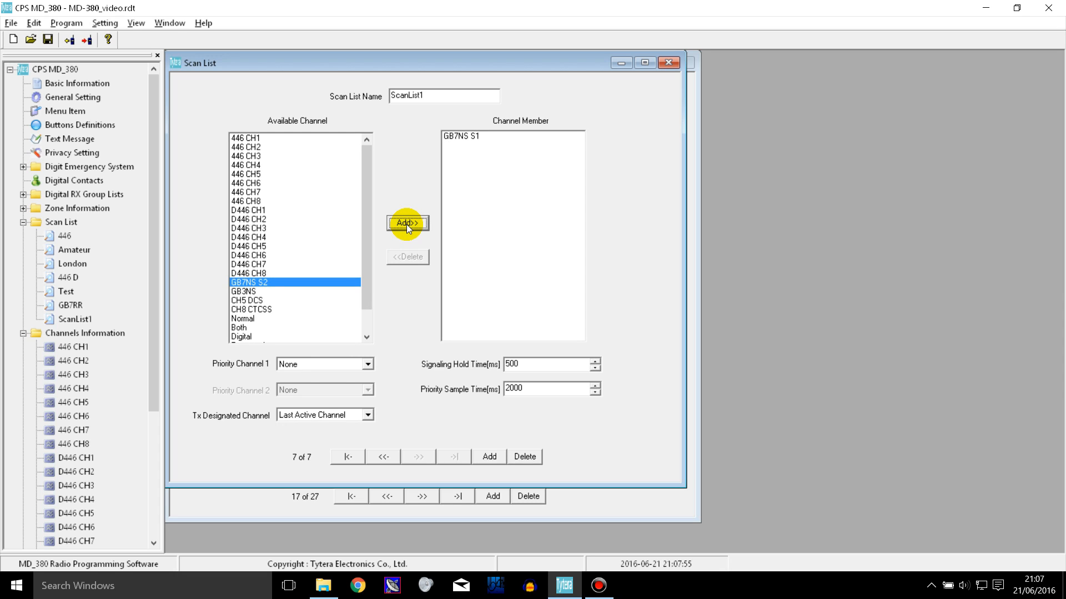
click(407, 223)
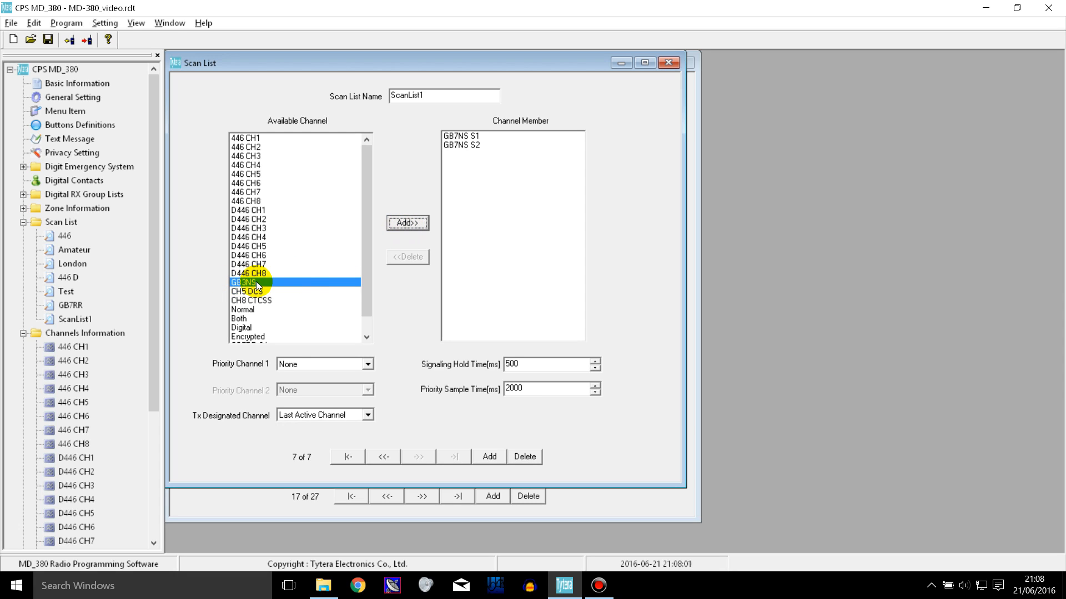
mouse_move(271, 286)
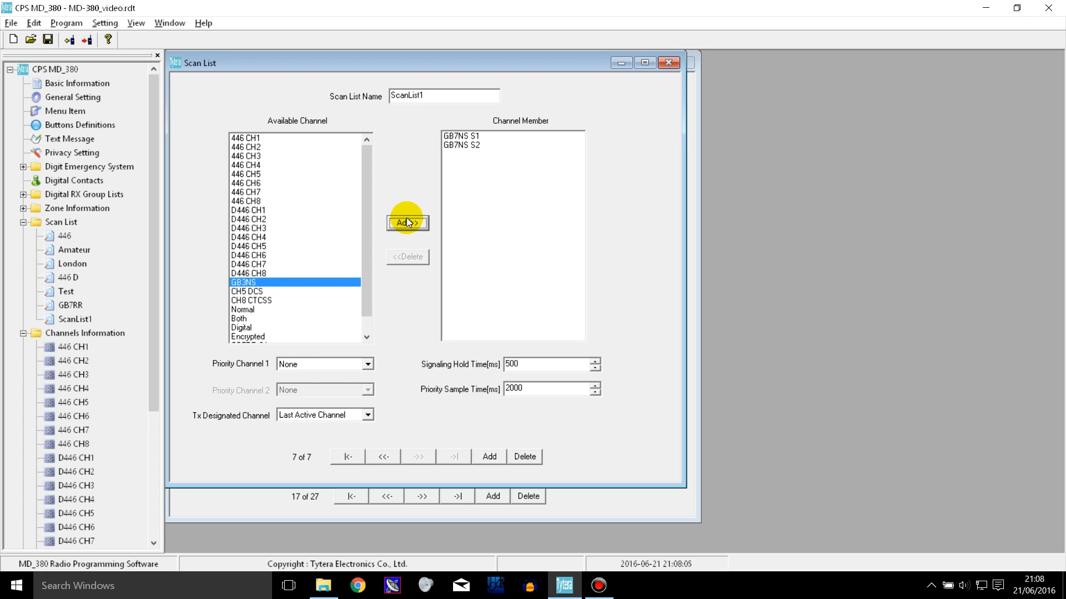
click(406, 222)
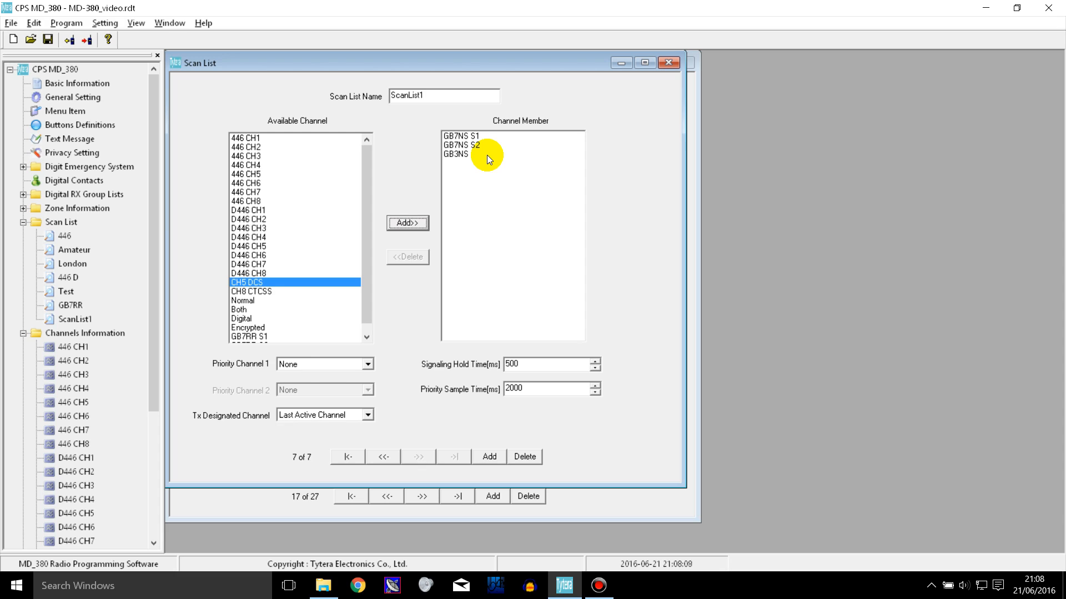
mouse_move(528, 153)
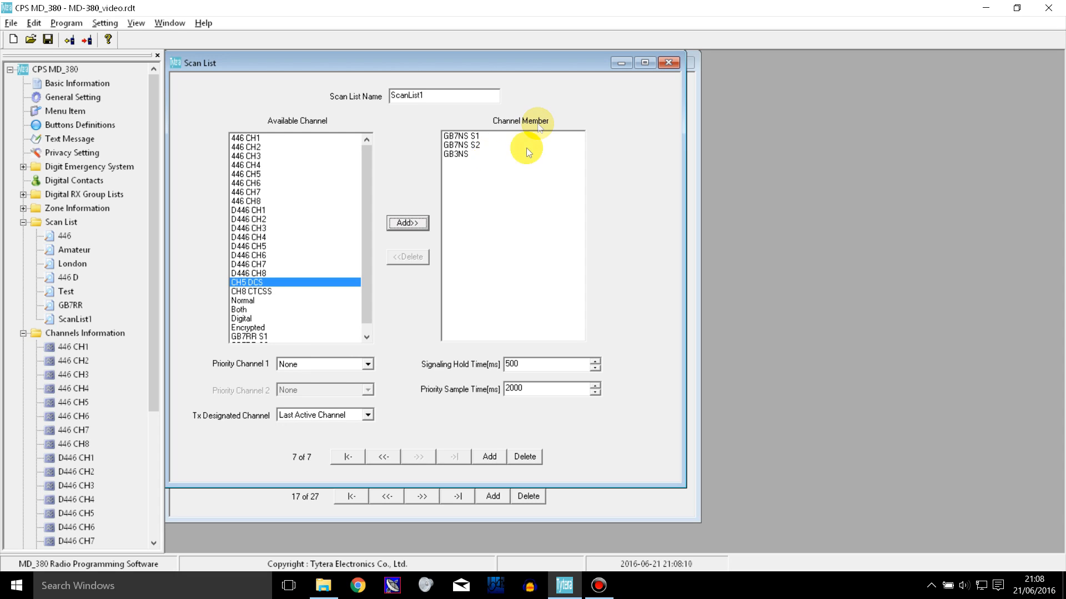
mouse_move(462, 125)
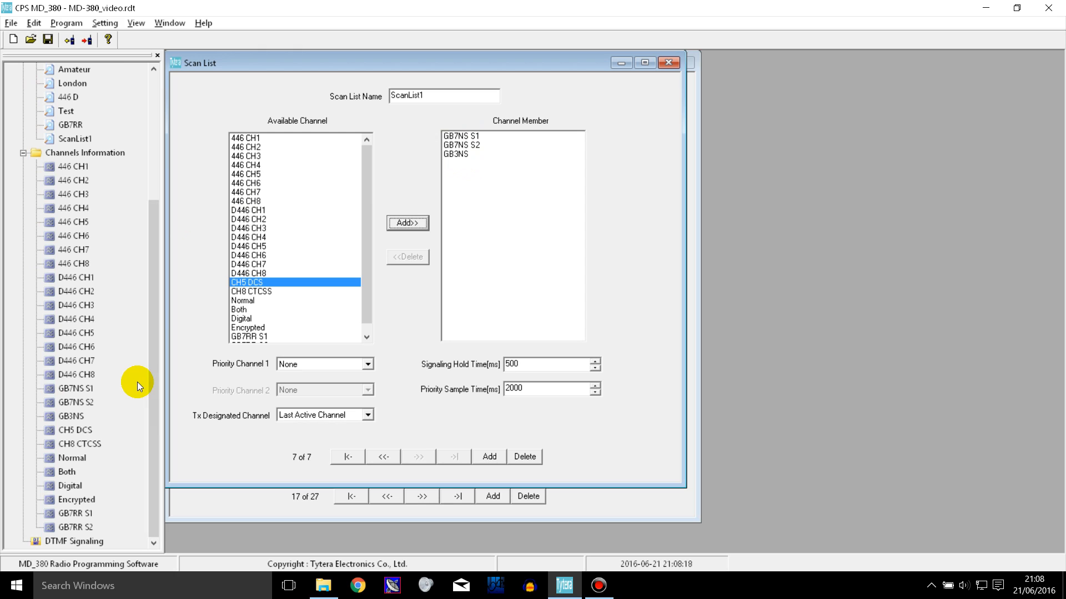
- Change channel 446 CH6's scan list from 446 to ScanList1, then return to GB7NS S1
double_click(72, 389)
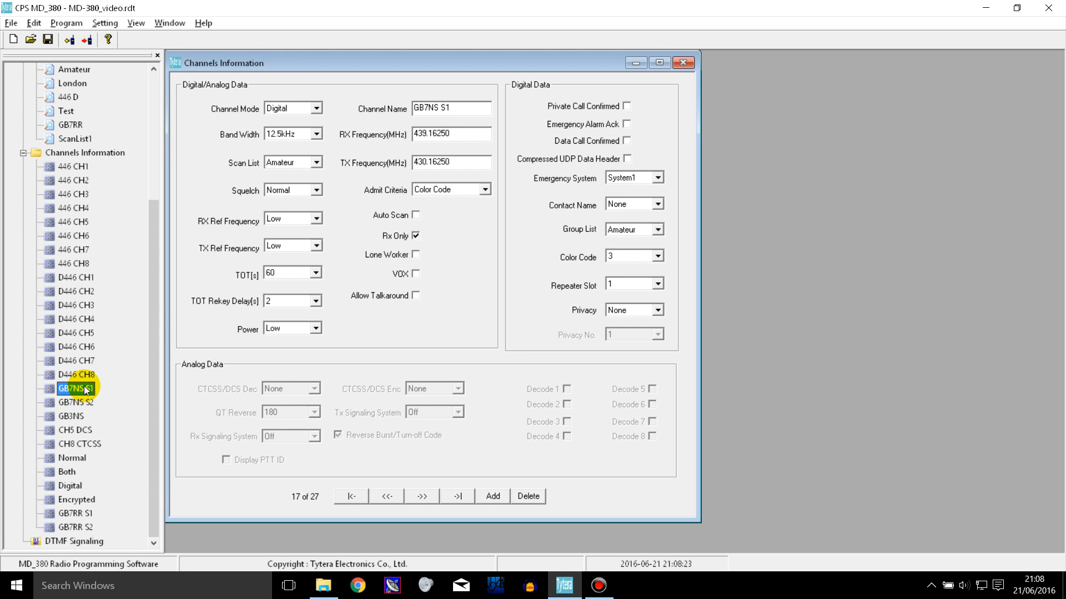
click(73, 235)
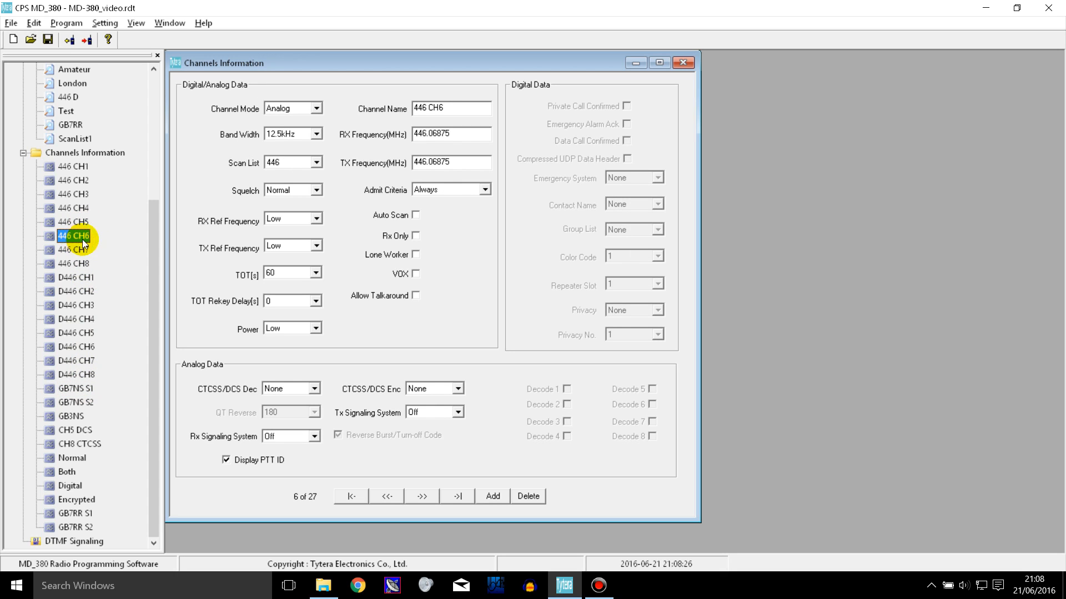
click(315, 162)
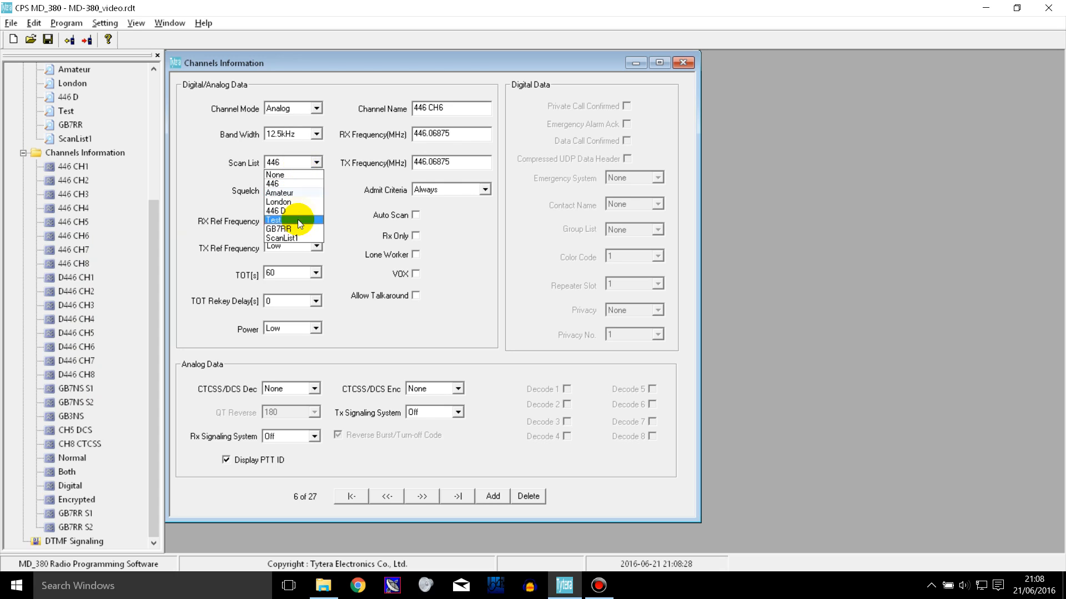
mouse_move(304, 239)
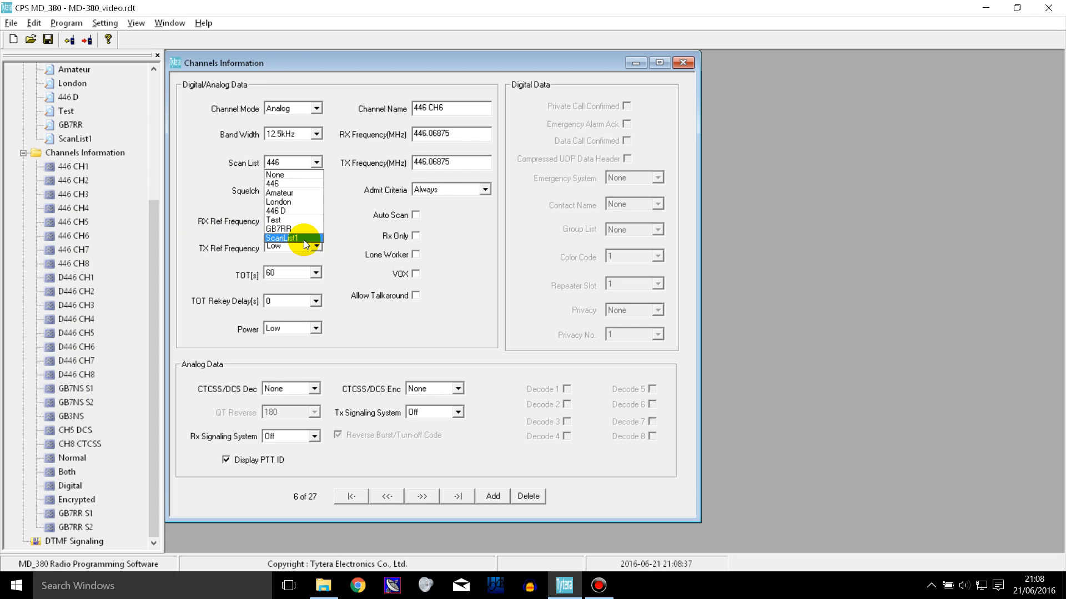
mouse_move(279, 229)
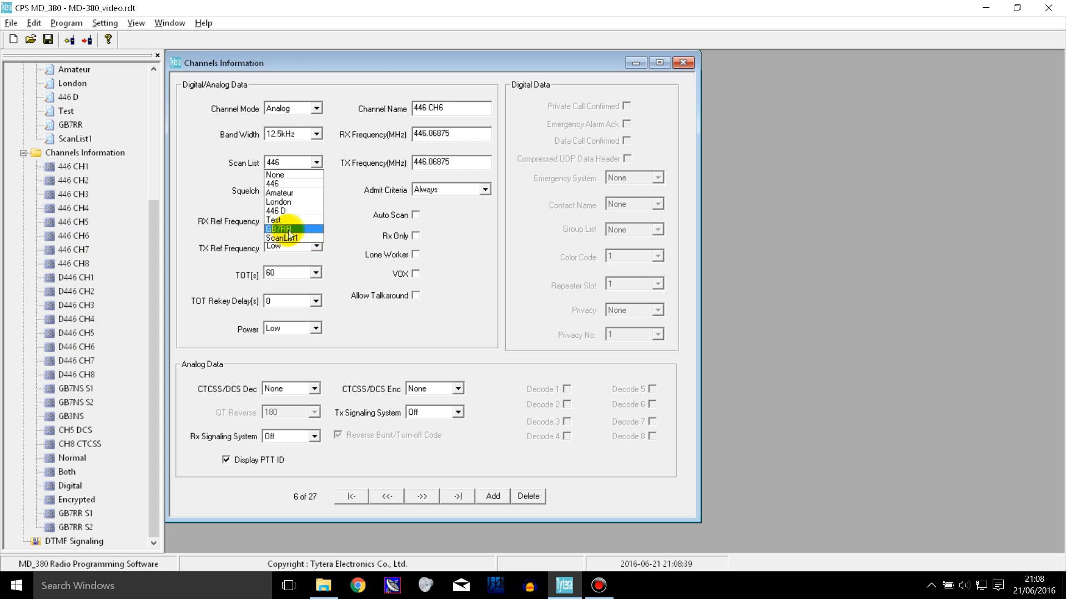
click(278, 237)
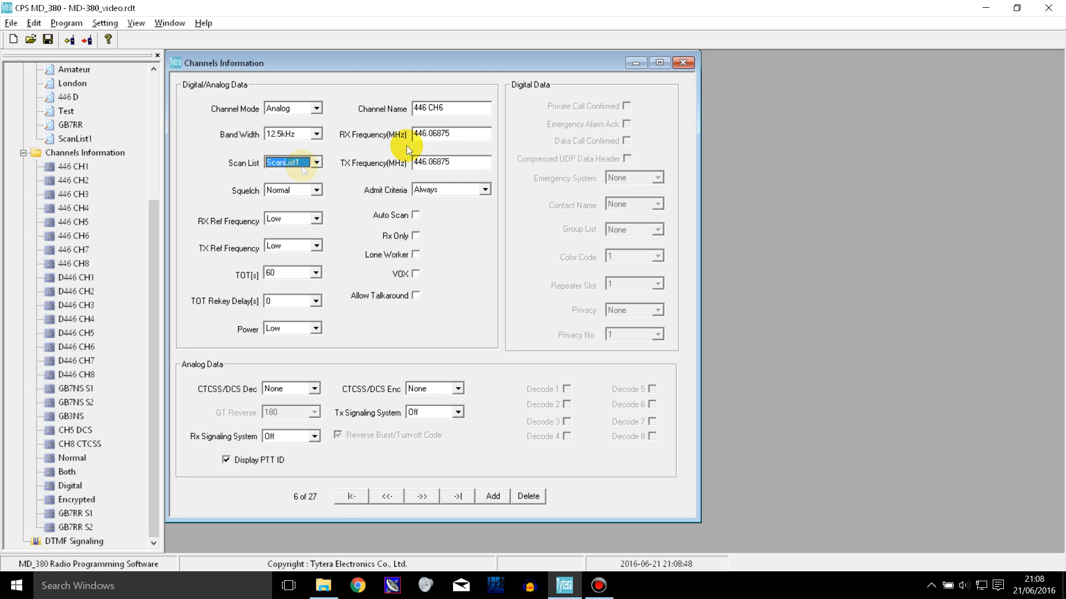
mouse_move(330, 141)
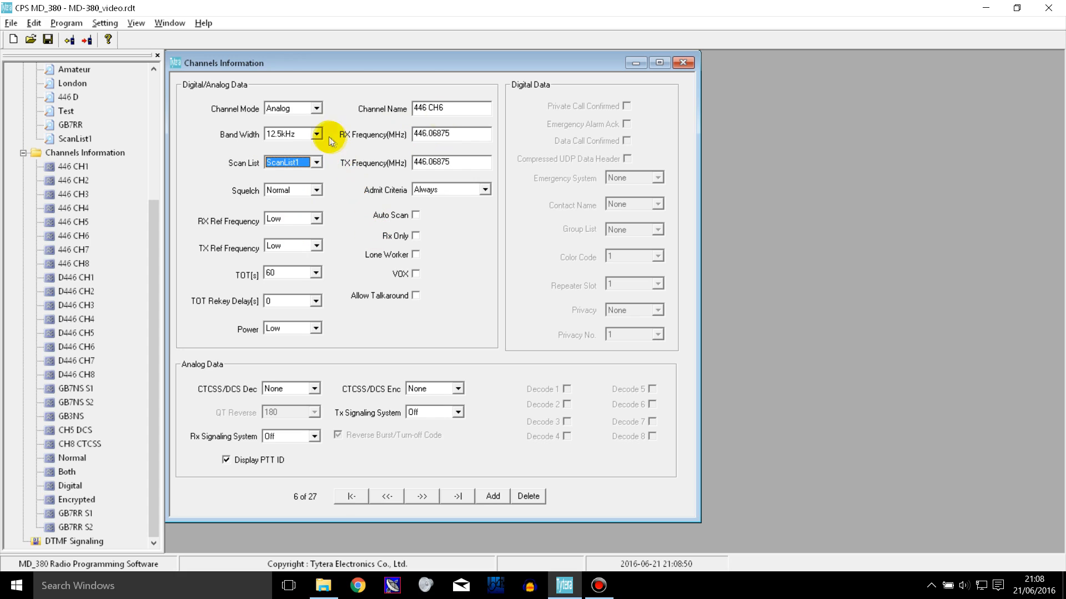
click(450, 108)
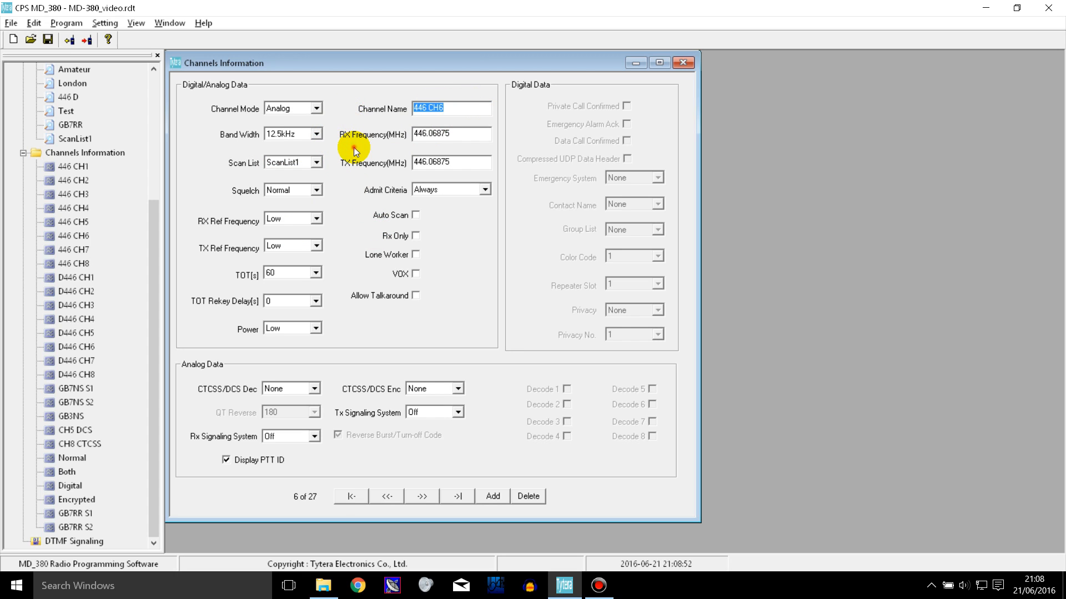
click(71, 389)
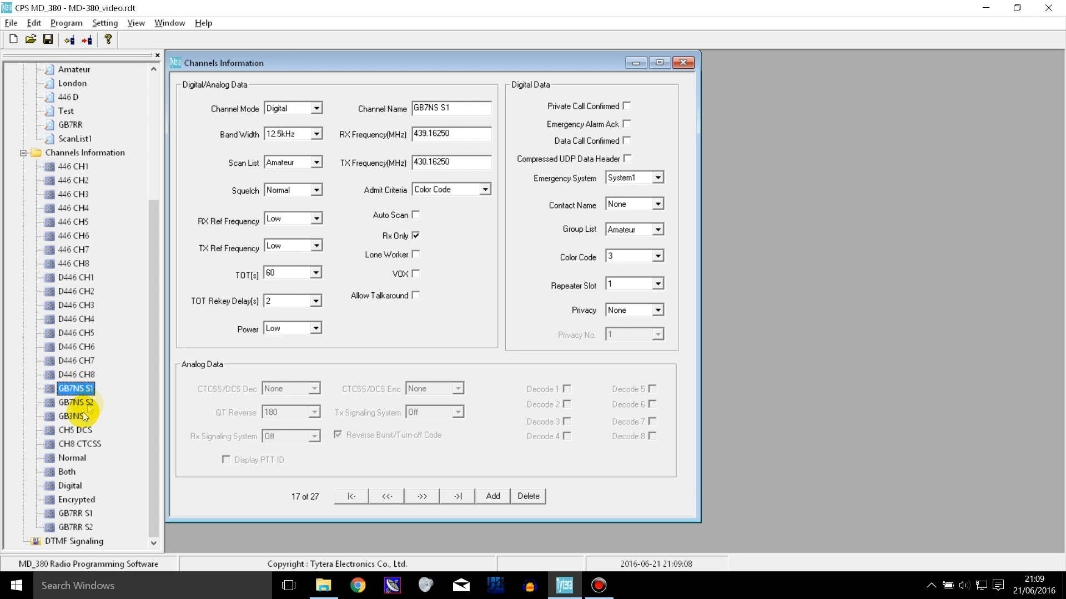
- Change GB7NS S1's scan list from Amateur to ScanList1
click(74, 389)
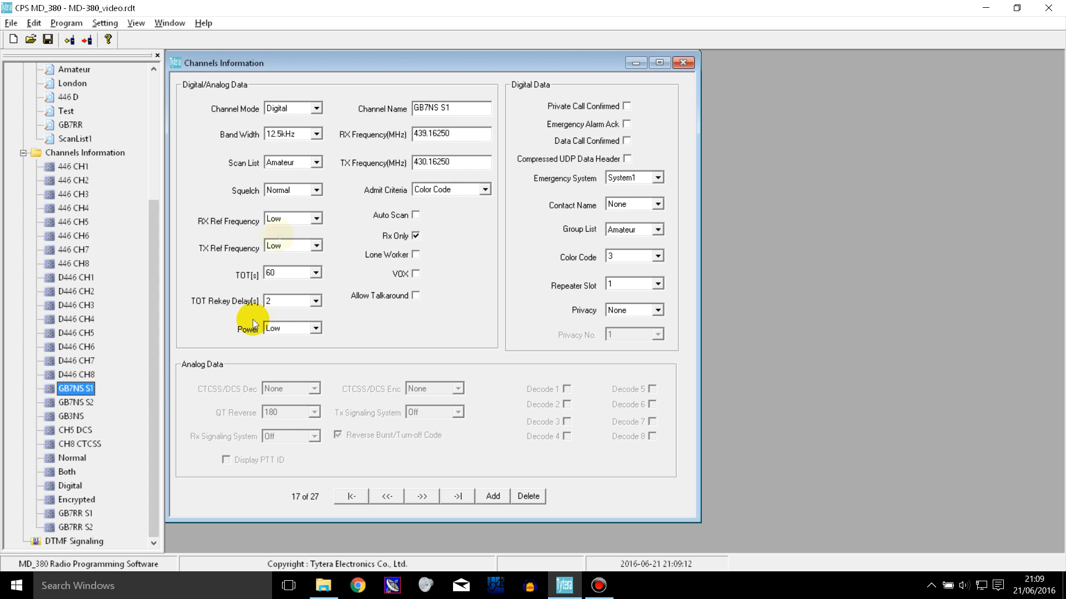
click(316, 163)
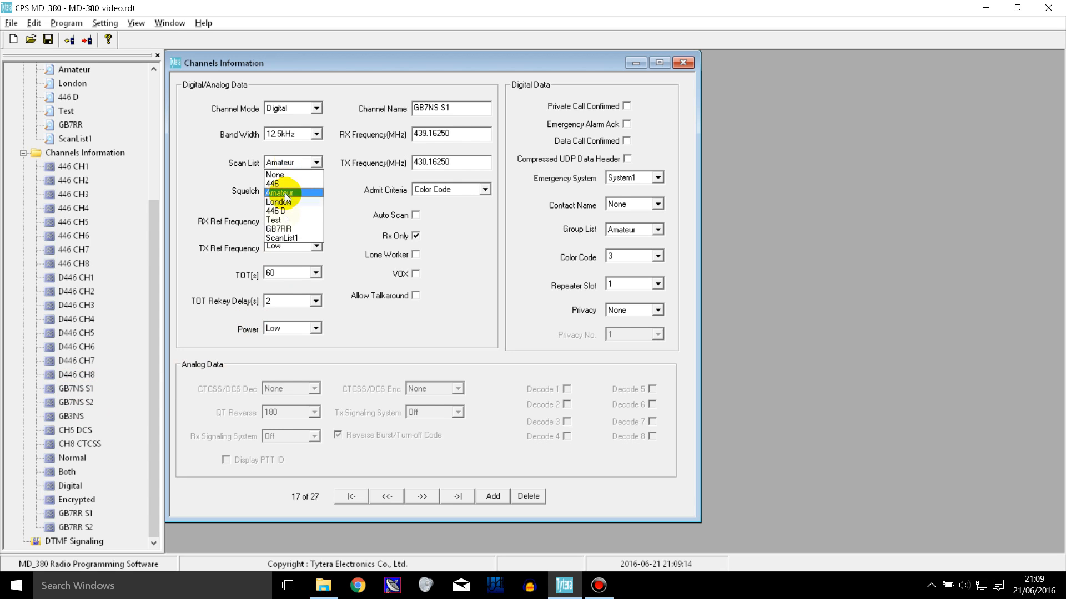
click(294, 238)
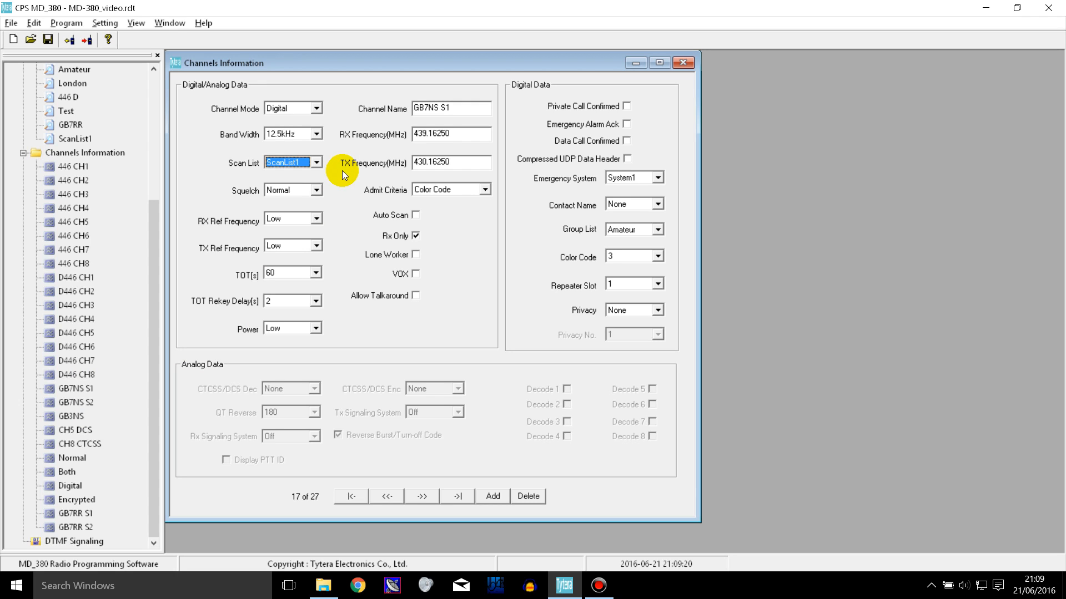
mouse_move(378, 146)
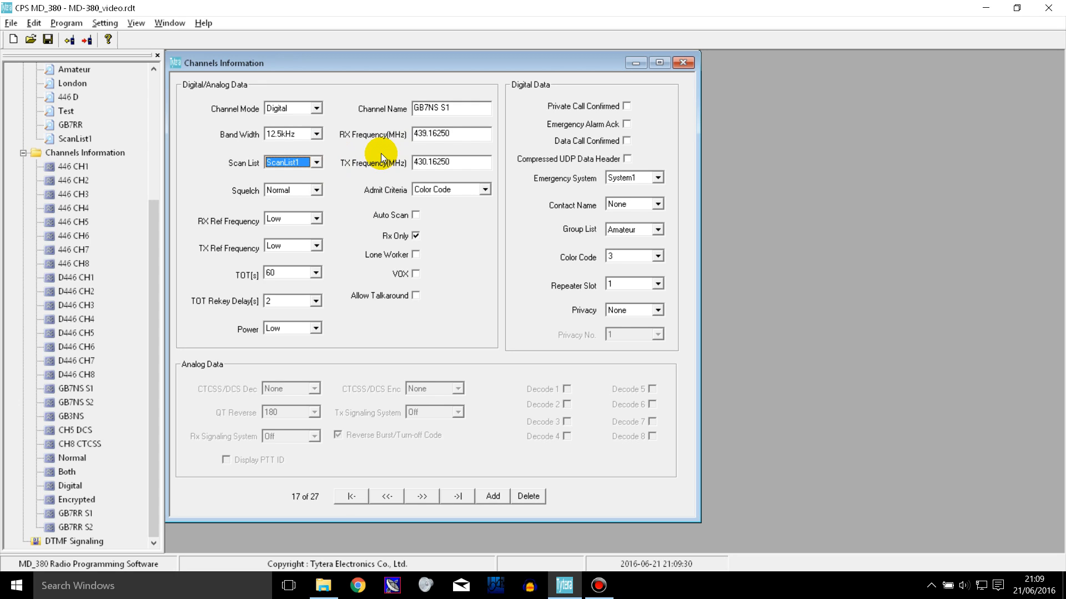
mouse_move(365, 187)
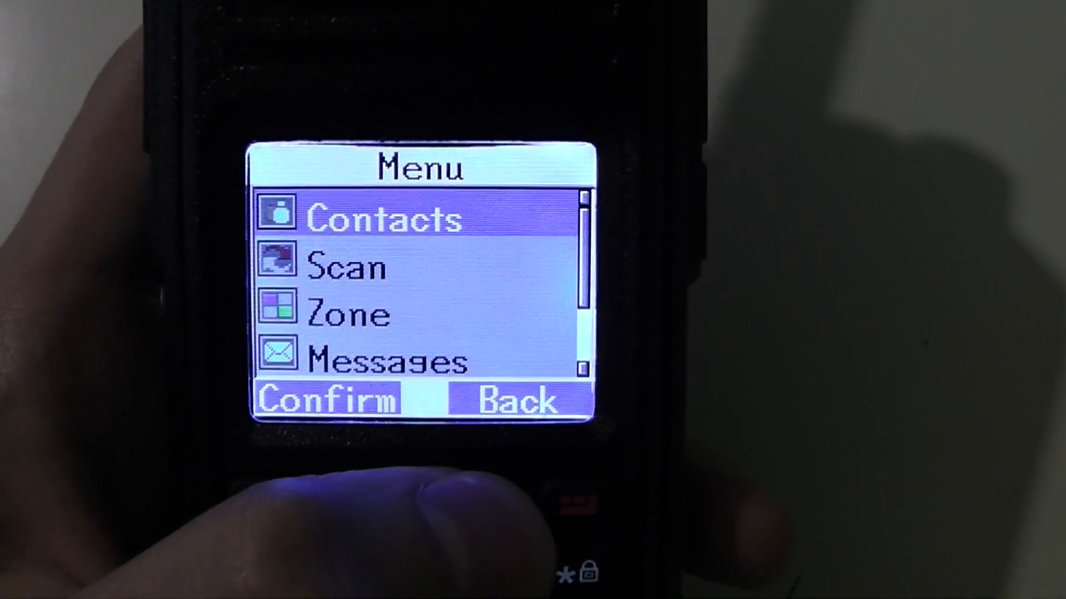
- Bring up the radio's main menu and move the highlight down to Scan
key(Down)
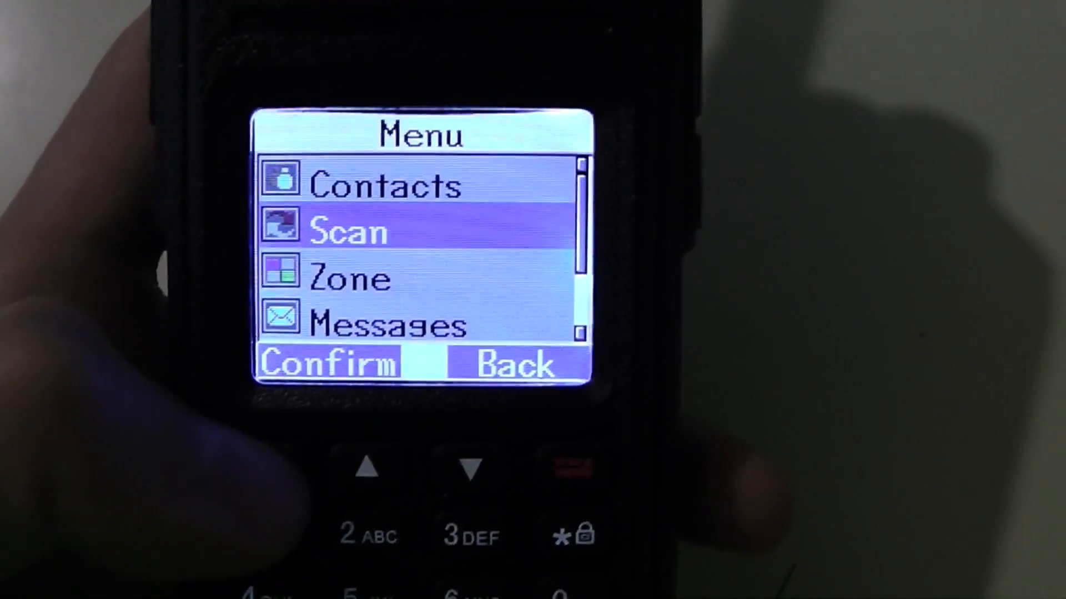
click(330, 365)
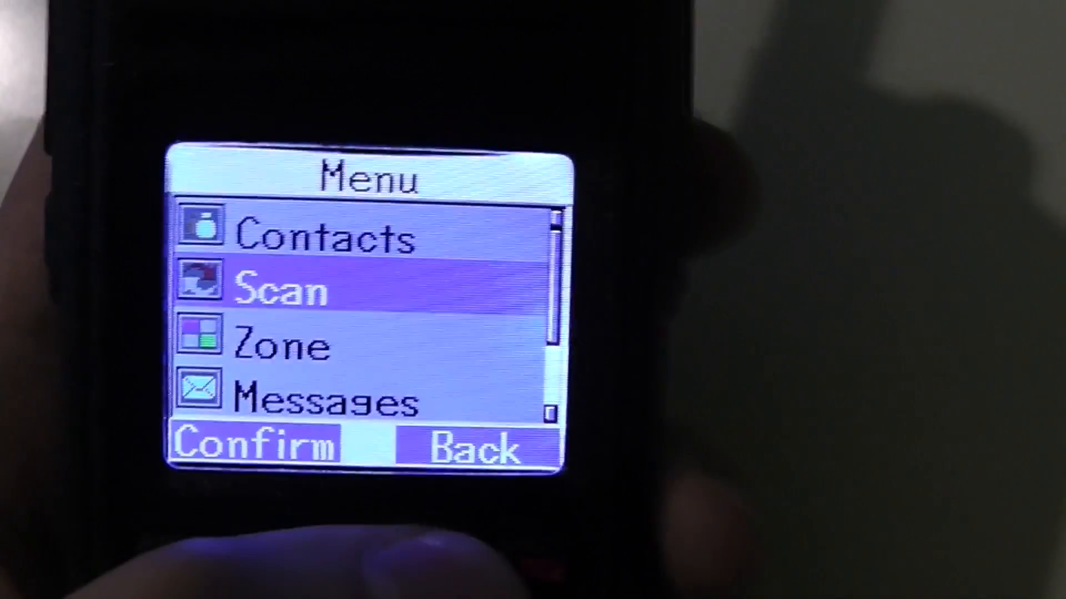
key(Down)
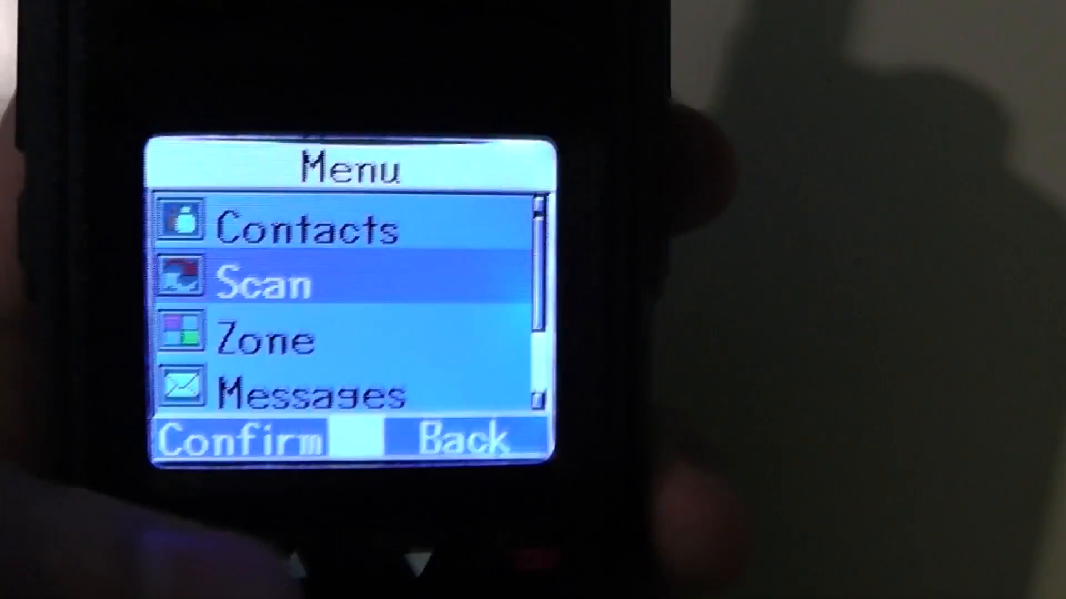
- View the scan list entries Current, GB7NS S2 and GB3NS on the radio, then return home to GB7NS S1
click(244, 439)
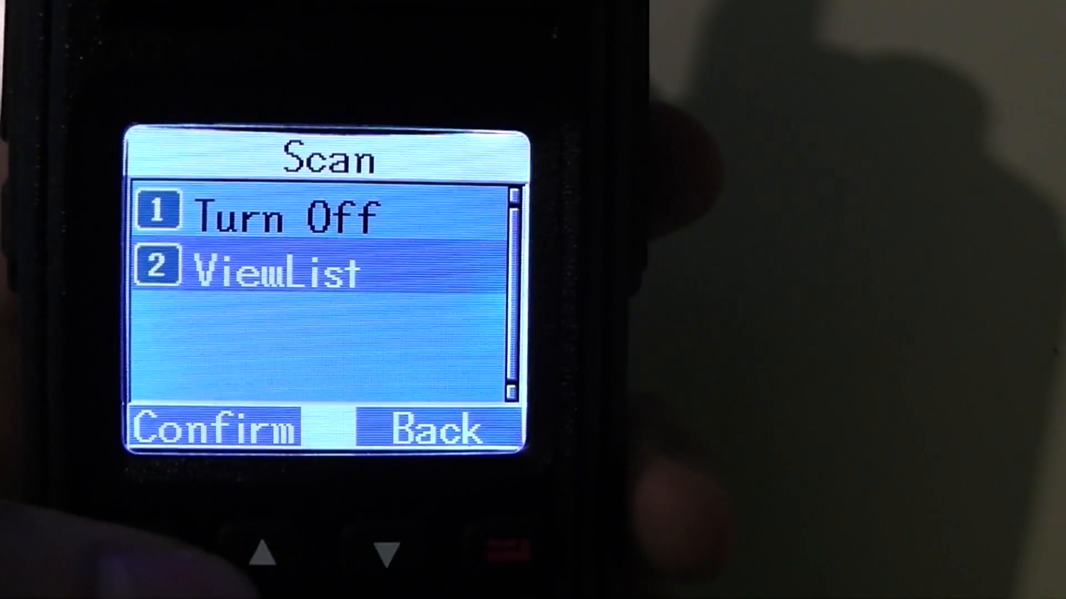
click(218, 431)
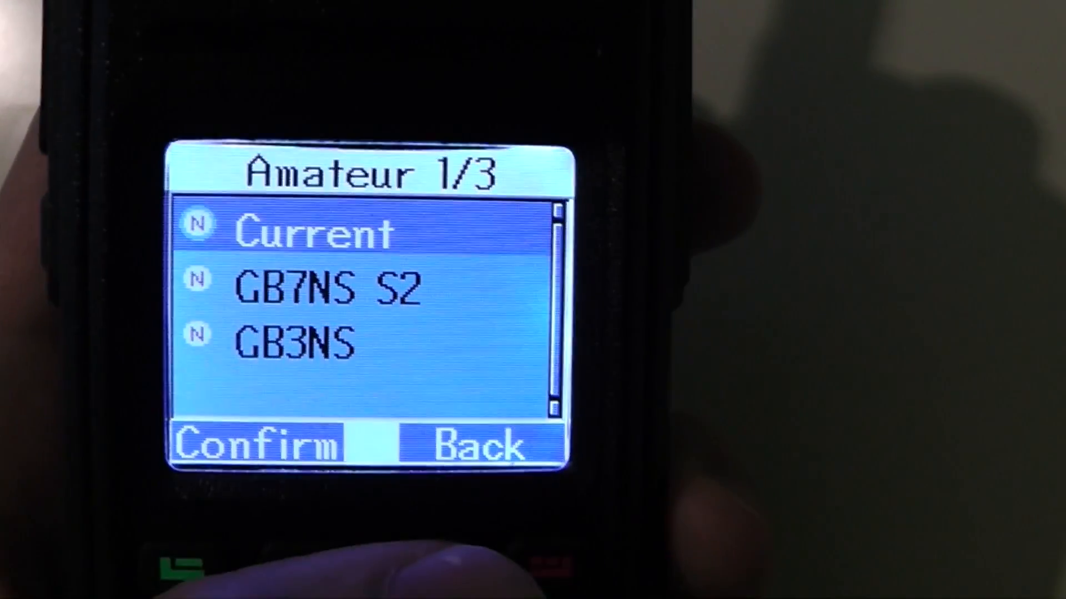
key(Down)
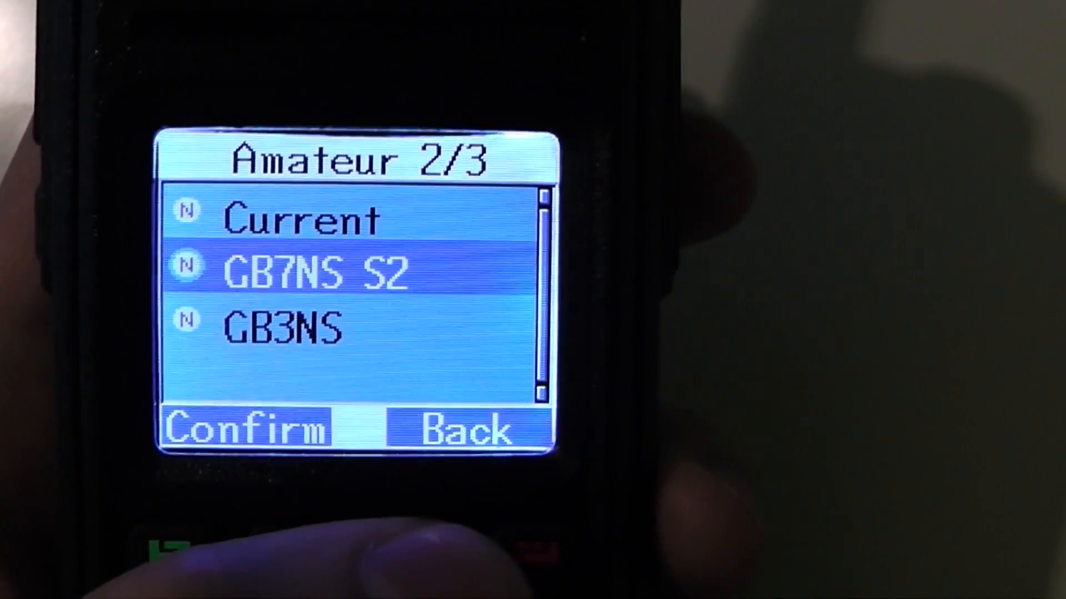
key(Down)
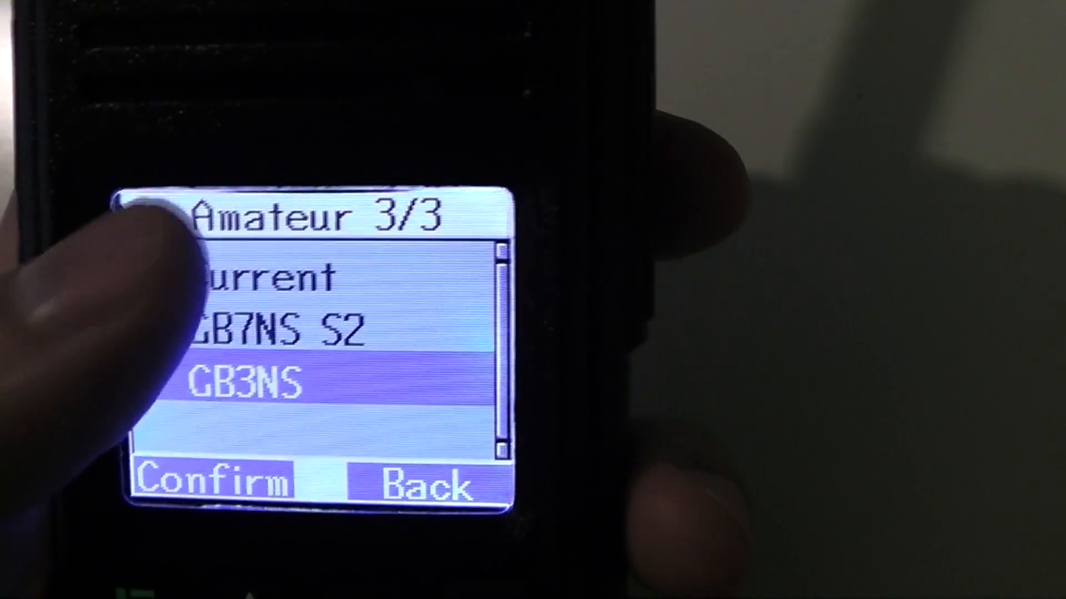
click(216, 481)
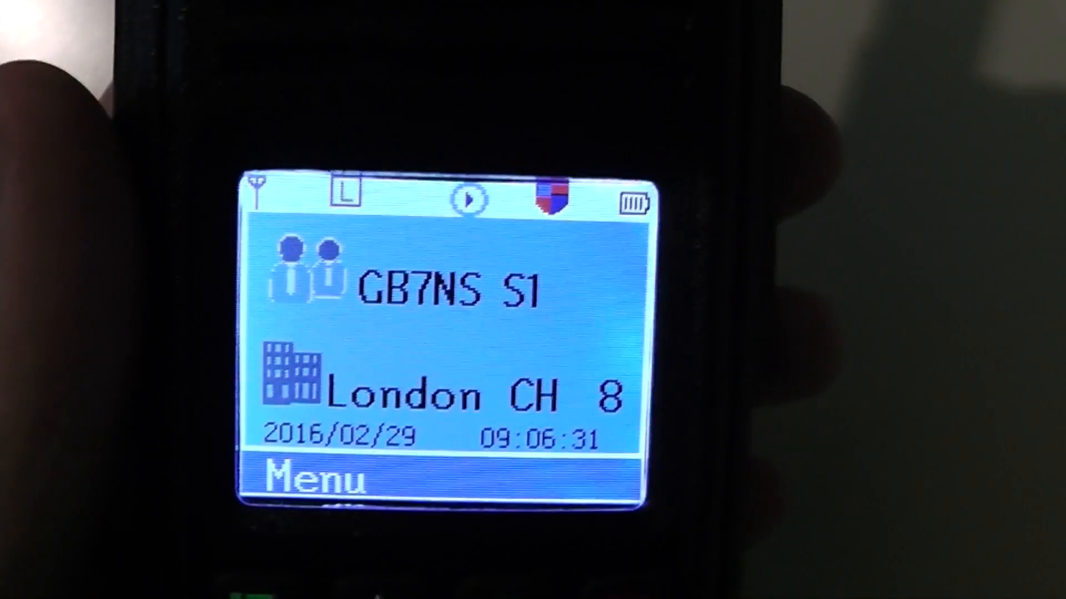